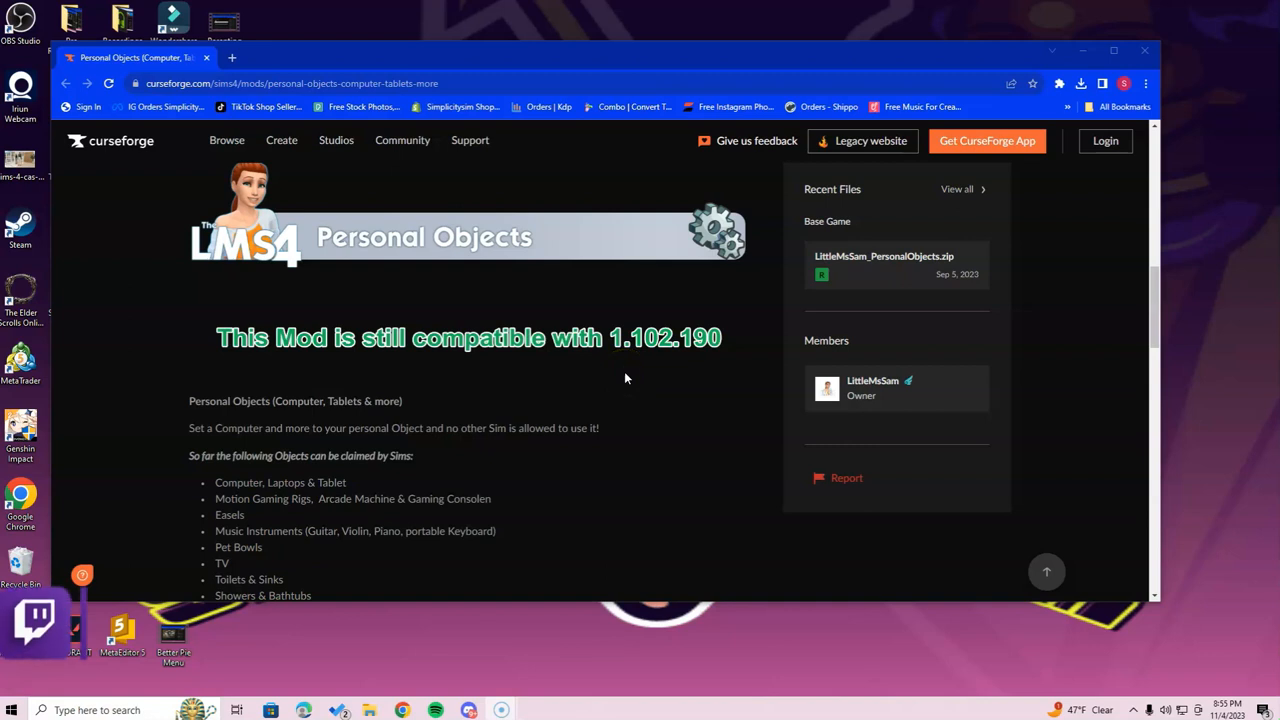
# - Download the latest LittleMsSam_PersonalObjects.zip from the mod's Files list
pyautogui.scroll(-3)
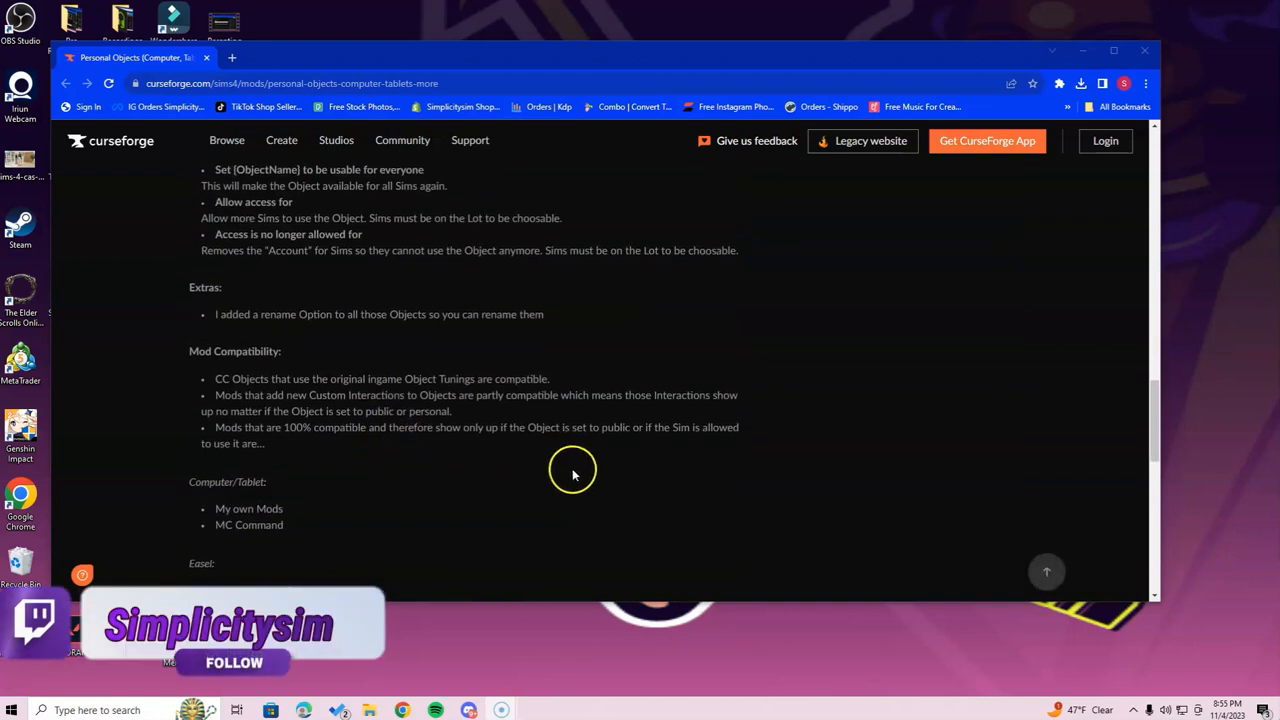
pyautogui.scroll(-3)
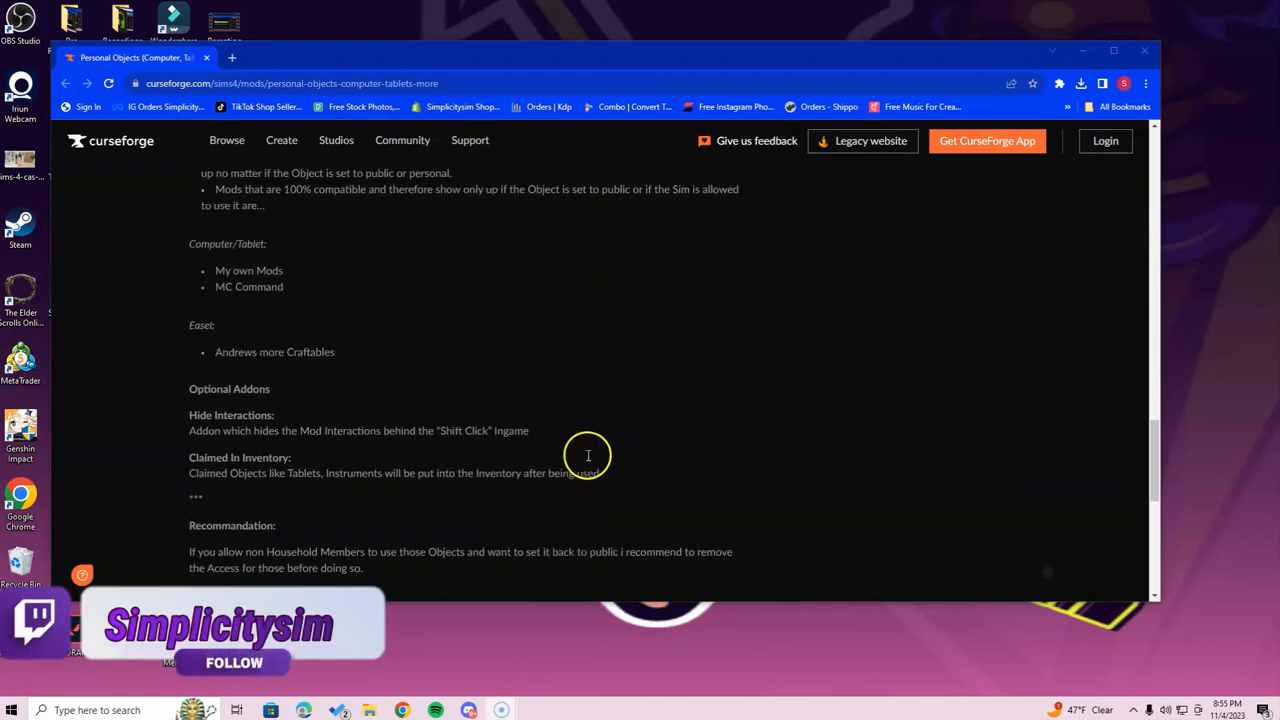
pyautogui.scroll(3)
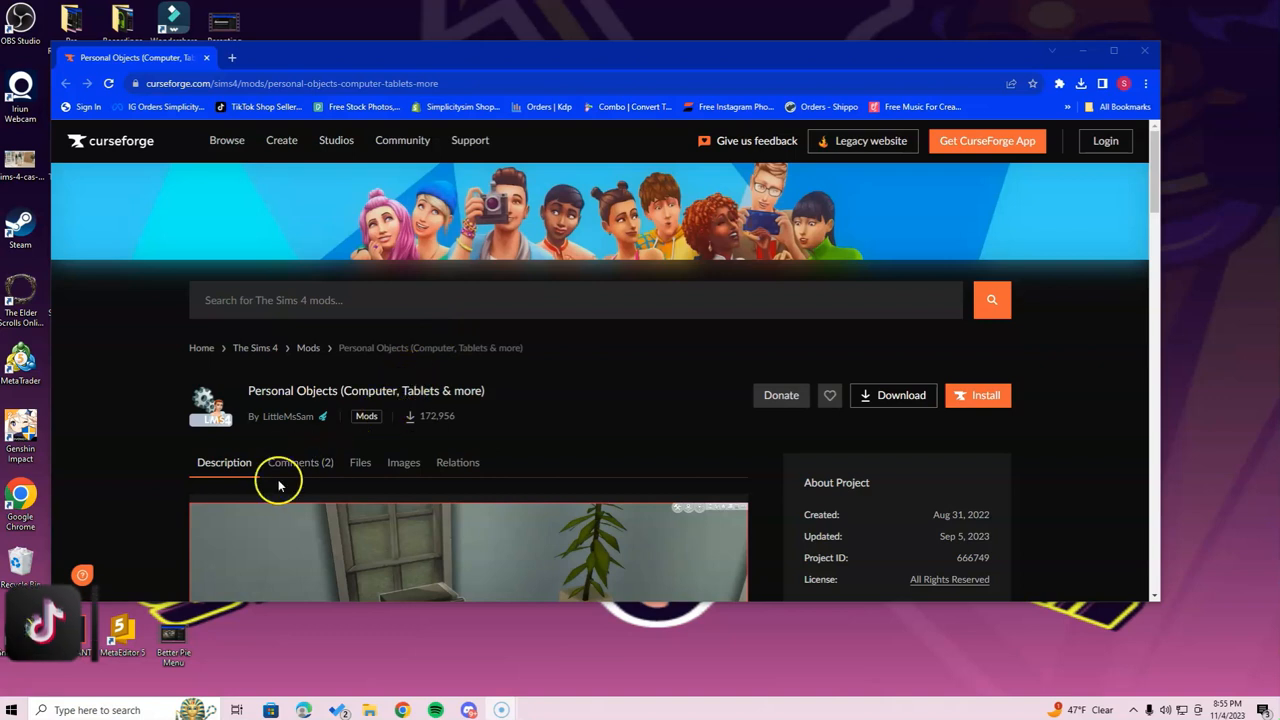
pyautogui.click(359, 462)
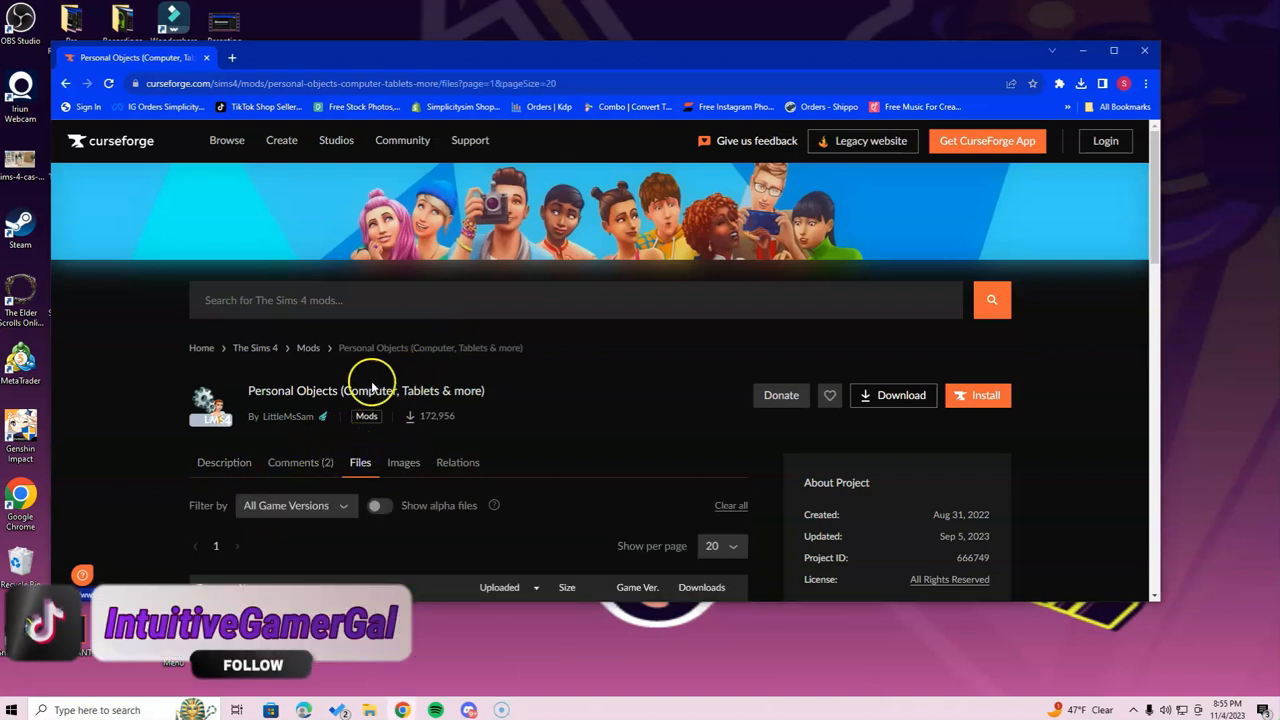
pyautogui.scroll(-3)
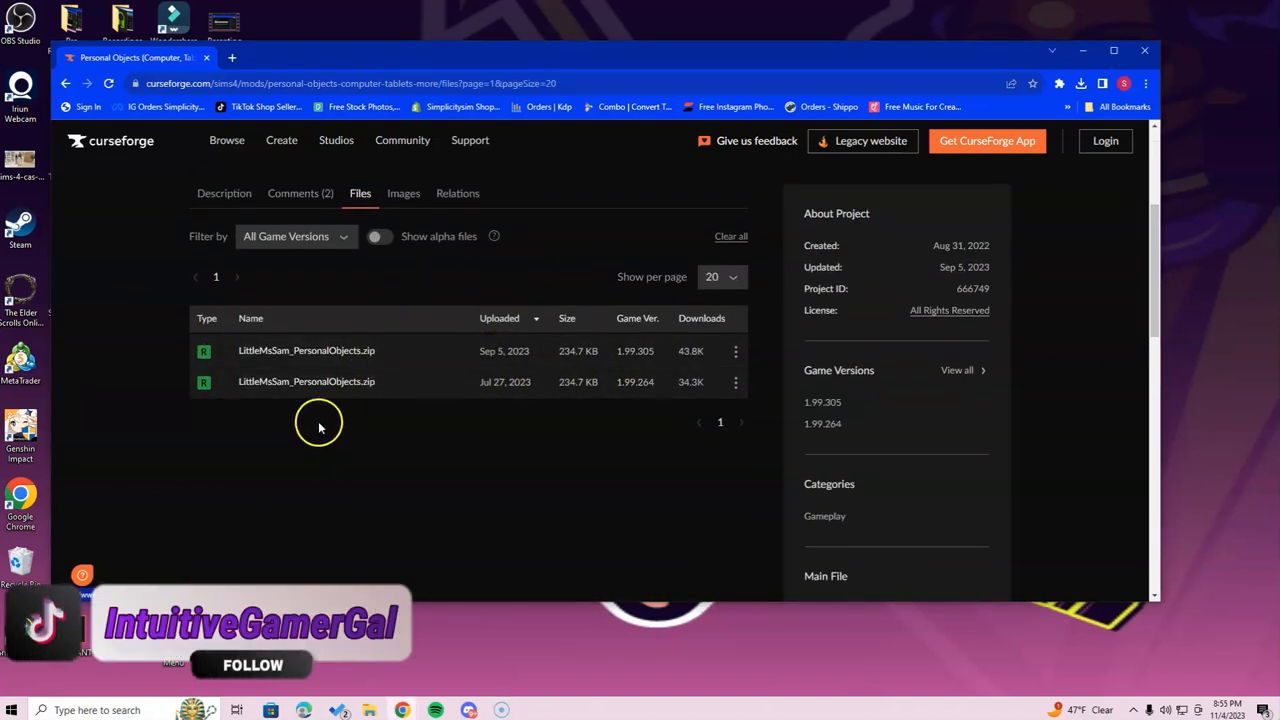
pyautogui.moveTo(520, 365)
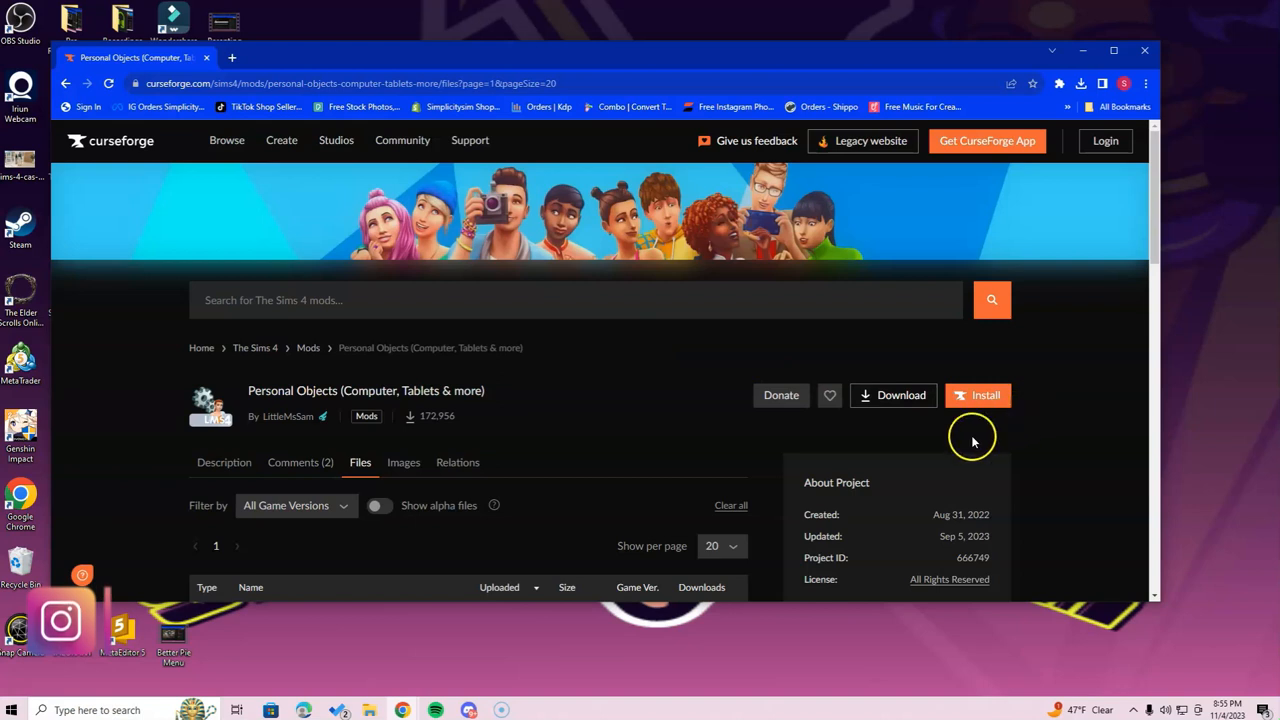
pyautogui.click(985, 394)
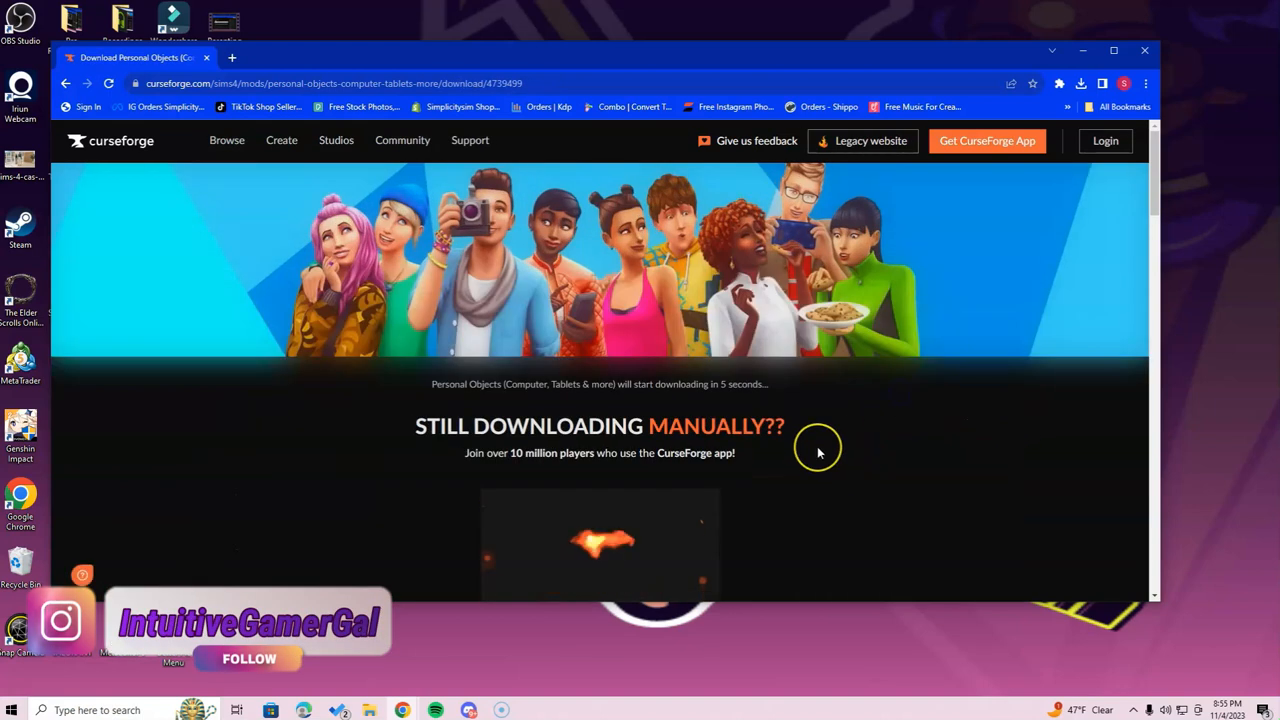
pyautogui.moveTo(825, 435)
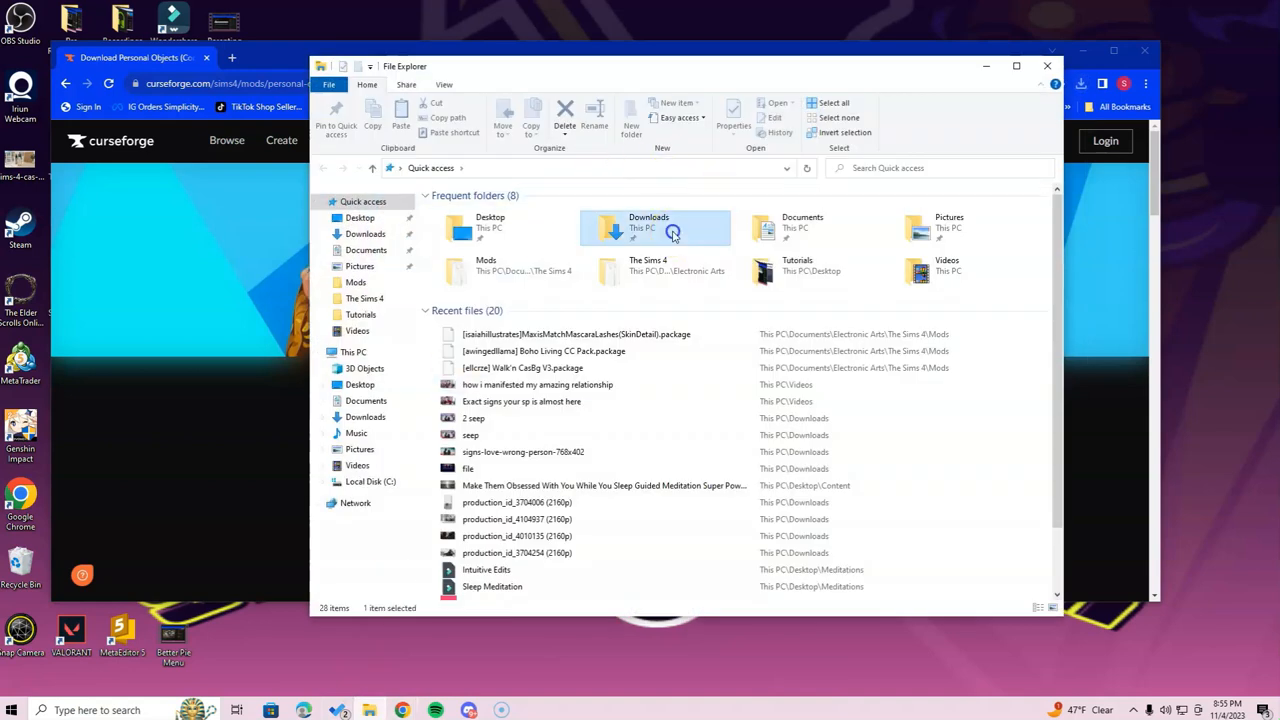
# - Open Downloads and select the LittleMsSam_PersonalObjects zip
pyautogui.doubleClick(648, 227)
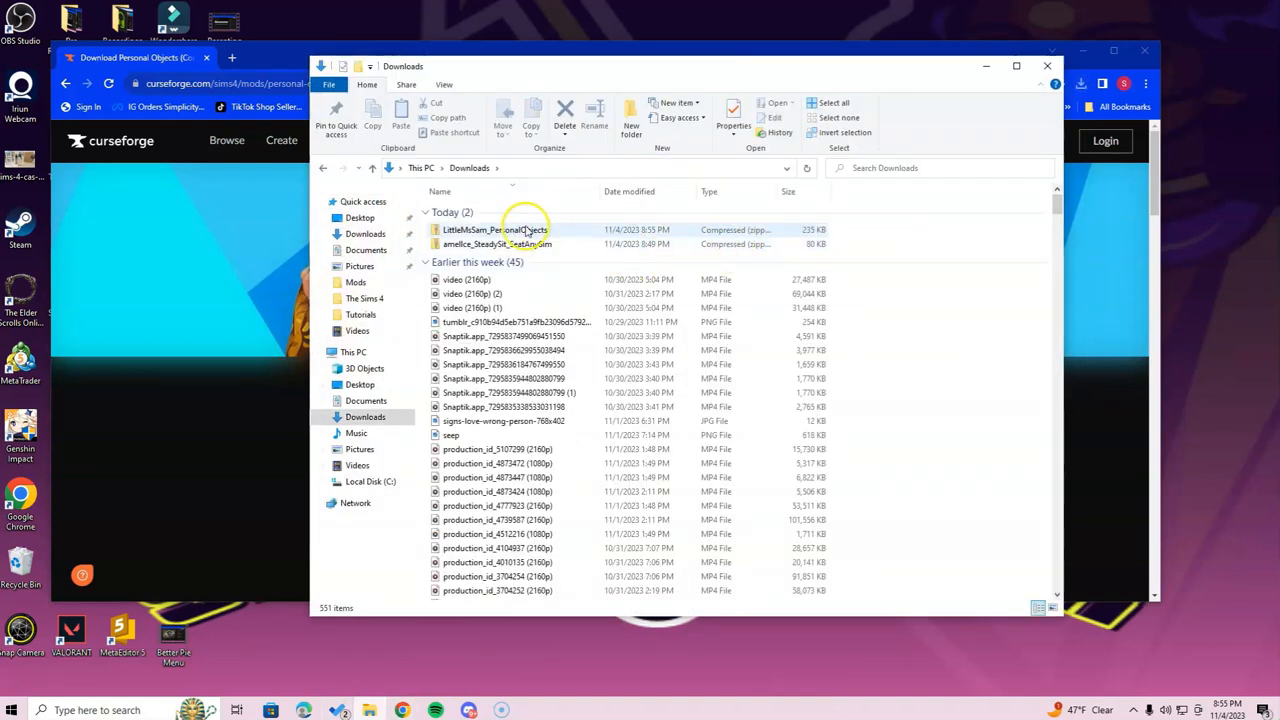
pyautogui.click(494, 230)
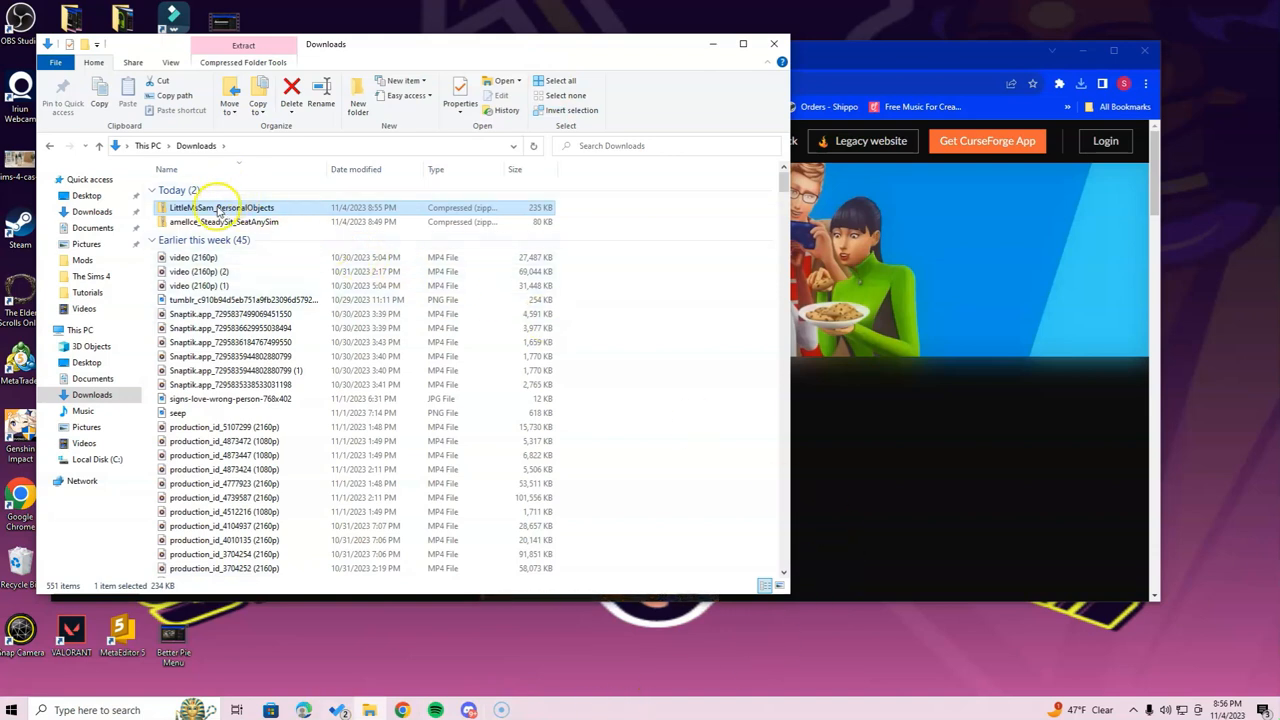
pyautogui.moveTo(220, 207)
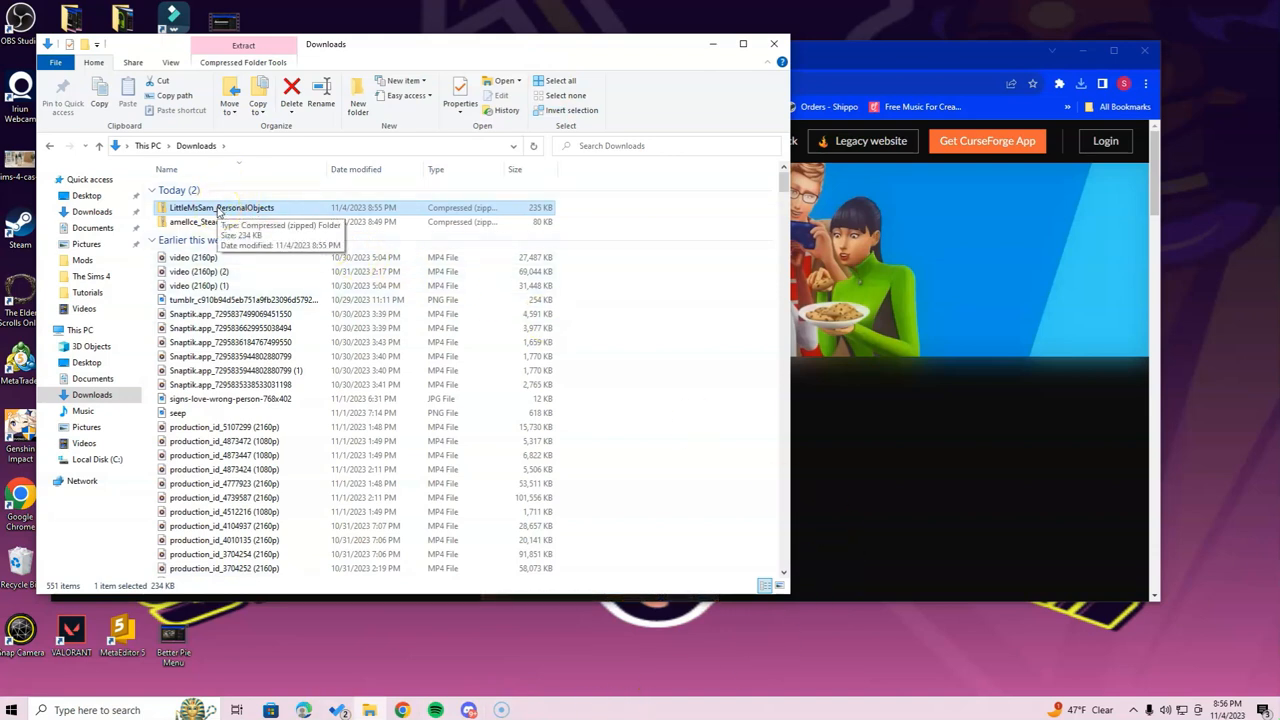
# - Extract All from the LittleMsSam_PersonalObjects zip into Downloads
pyautogui.rightClick(221, 207)
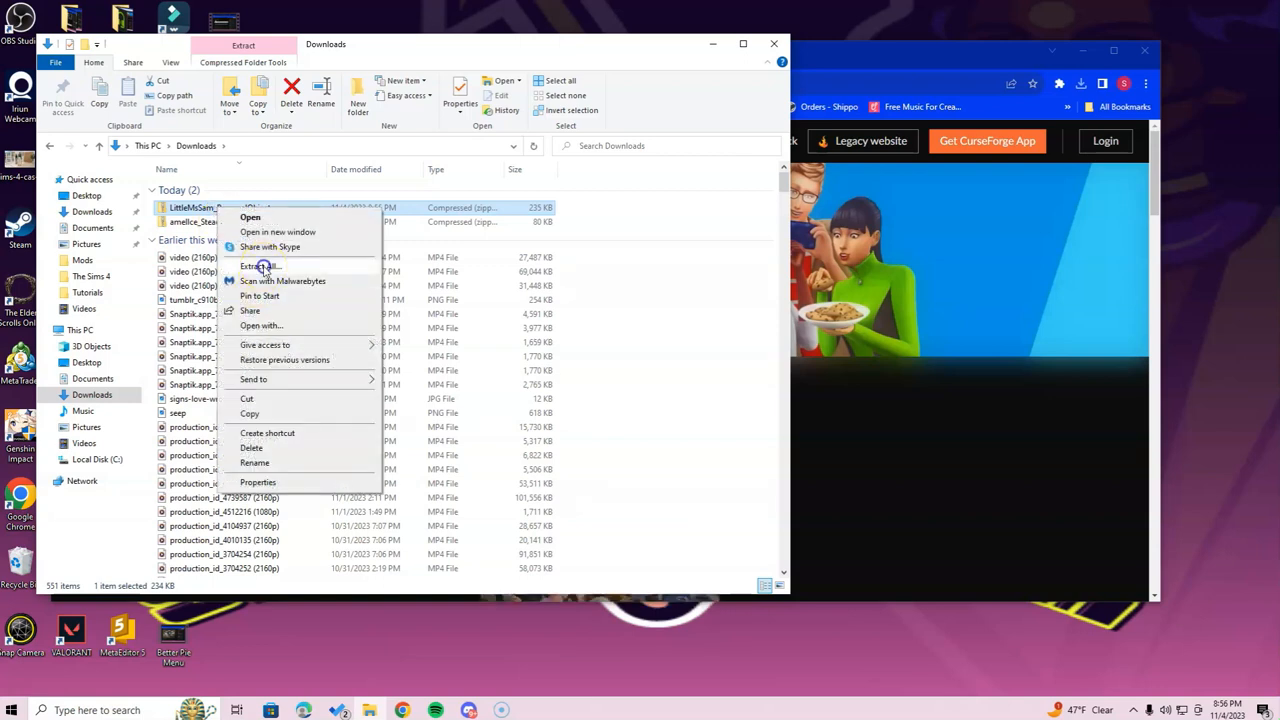
pyautogui.click(258, 265)
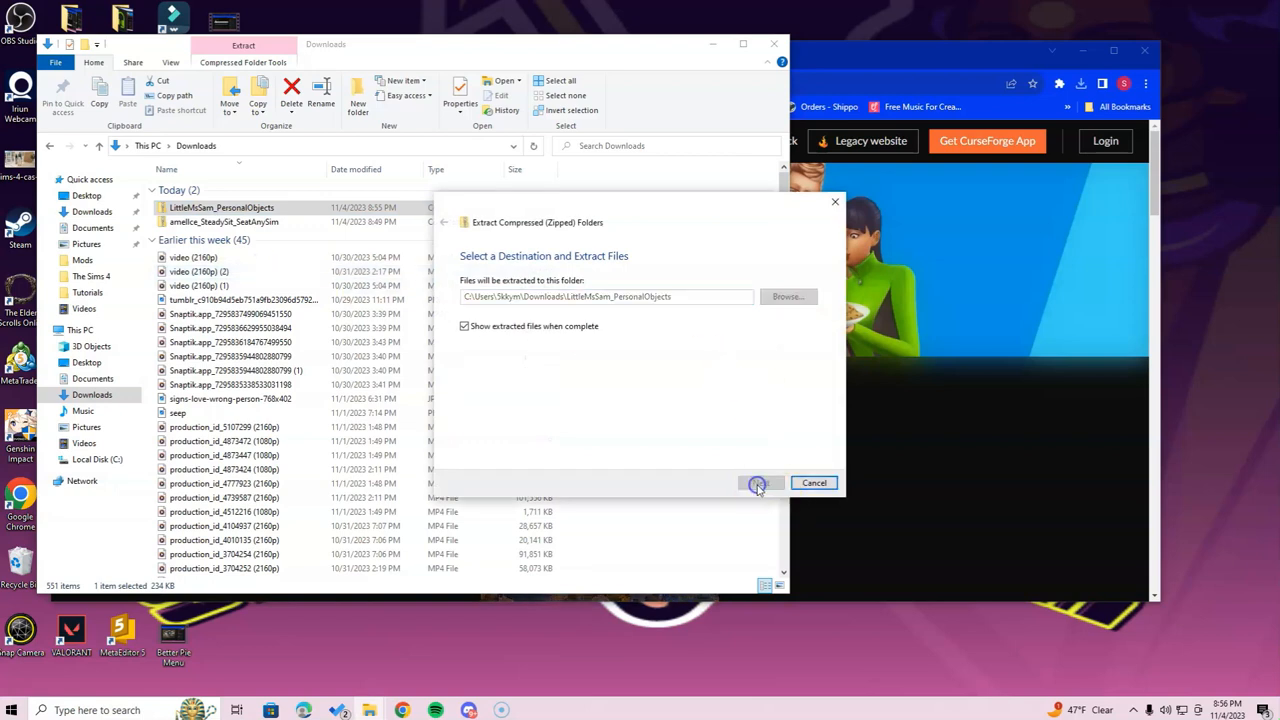
pyautogui.click(759, 483)
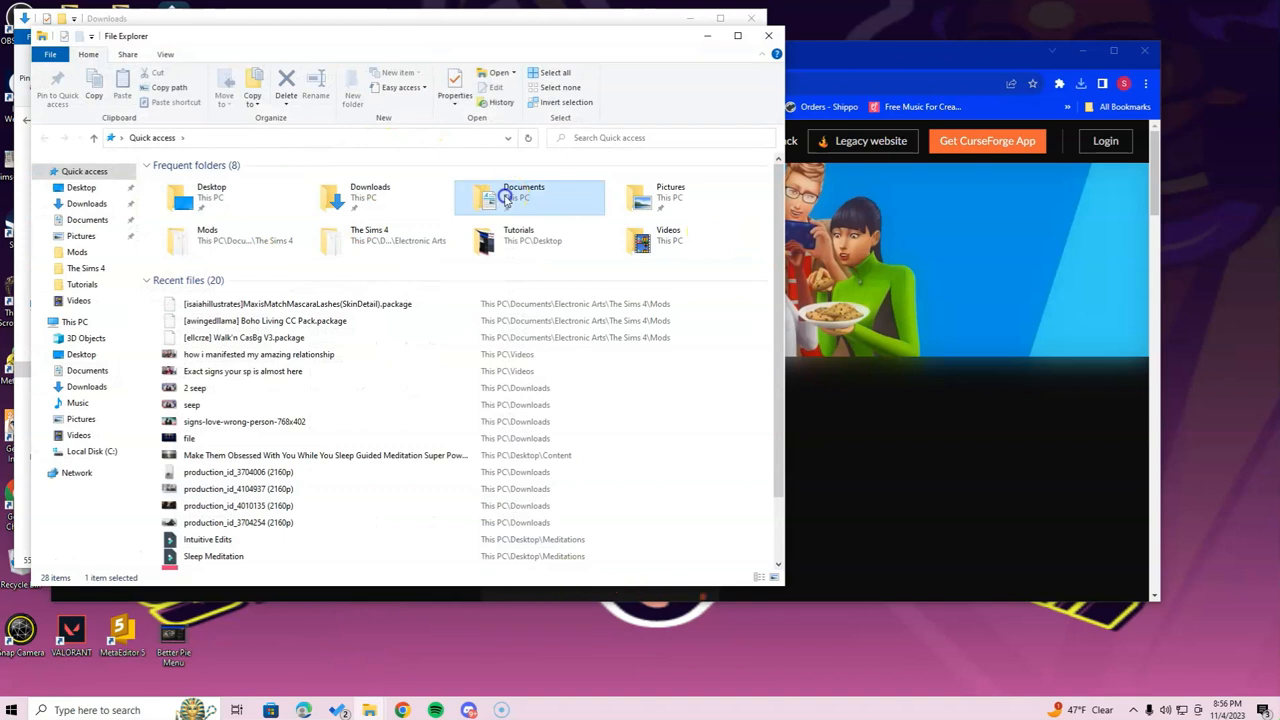
# - Navigate through Documents and Electronic Arts into The Sims 4 folder
pyautogui.doubleClick(522, 197)
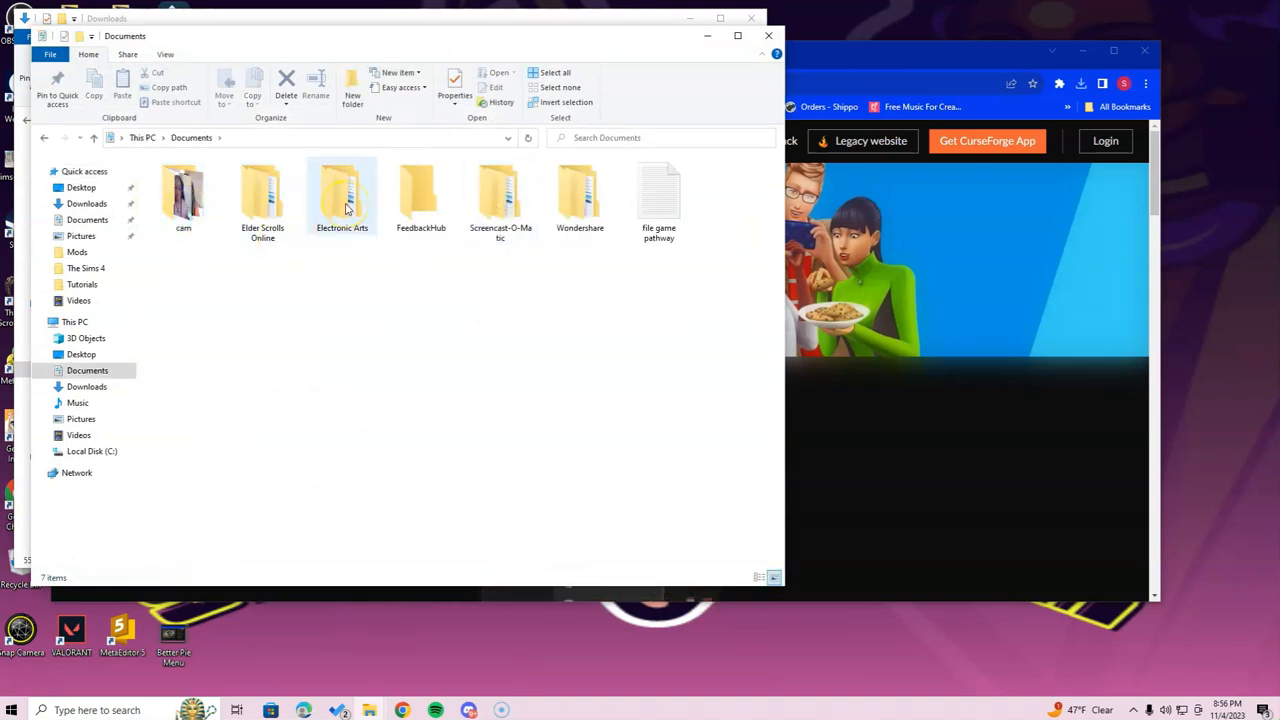
pyautogui.doubleClick(341, 195)
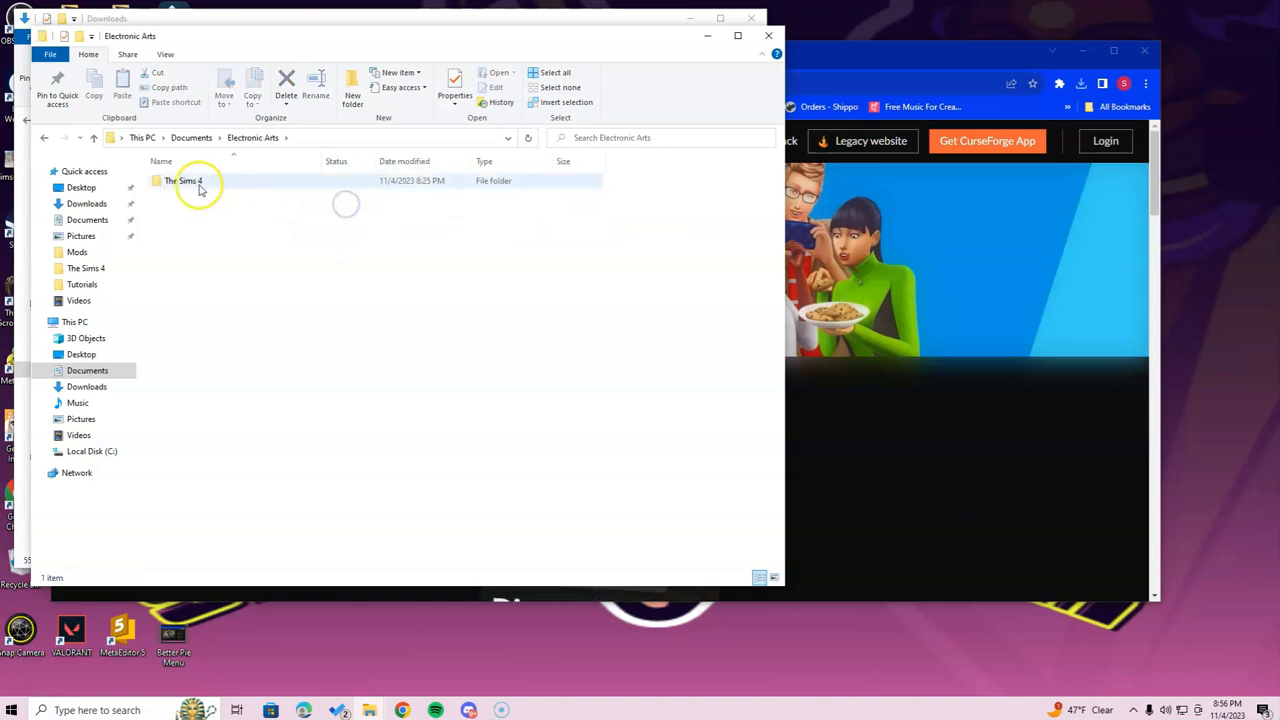
pyautogui.doubleClick(185, 180)
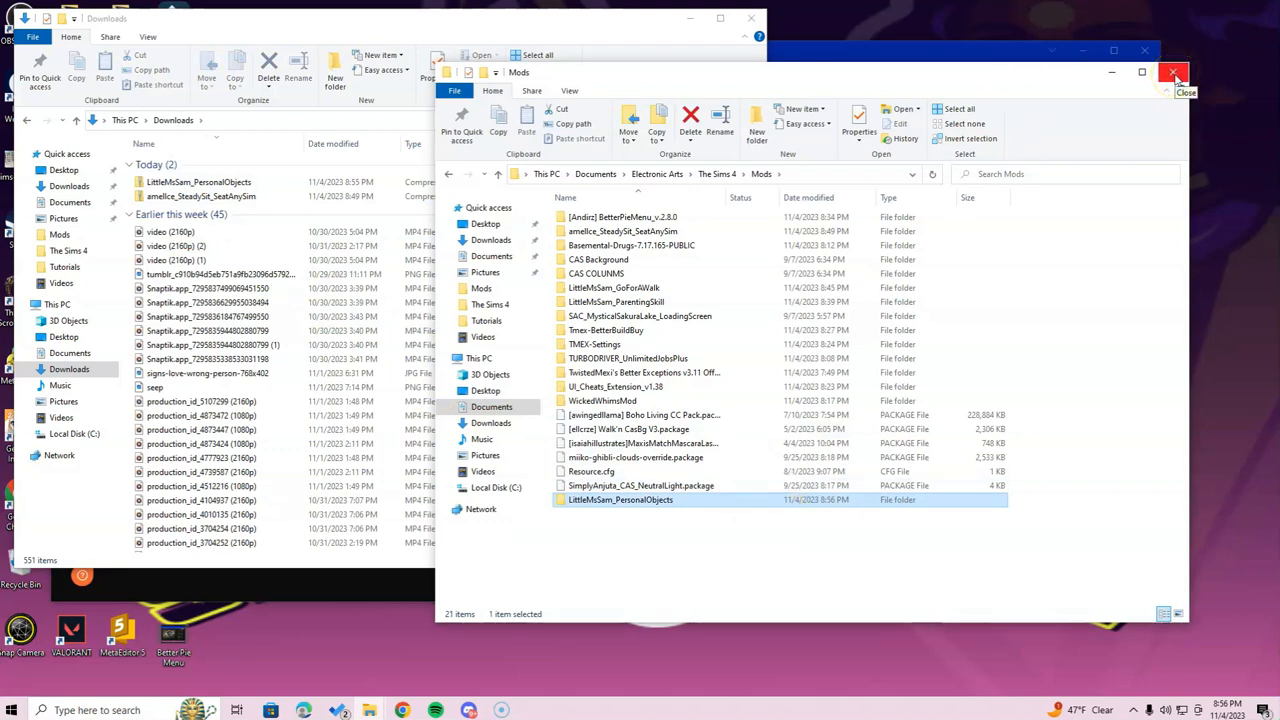
# - Close the Mods window and delete both downloaded zip archives from Downloads
pyautogui.click(1175, 73)
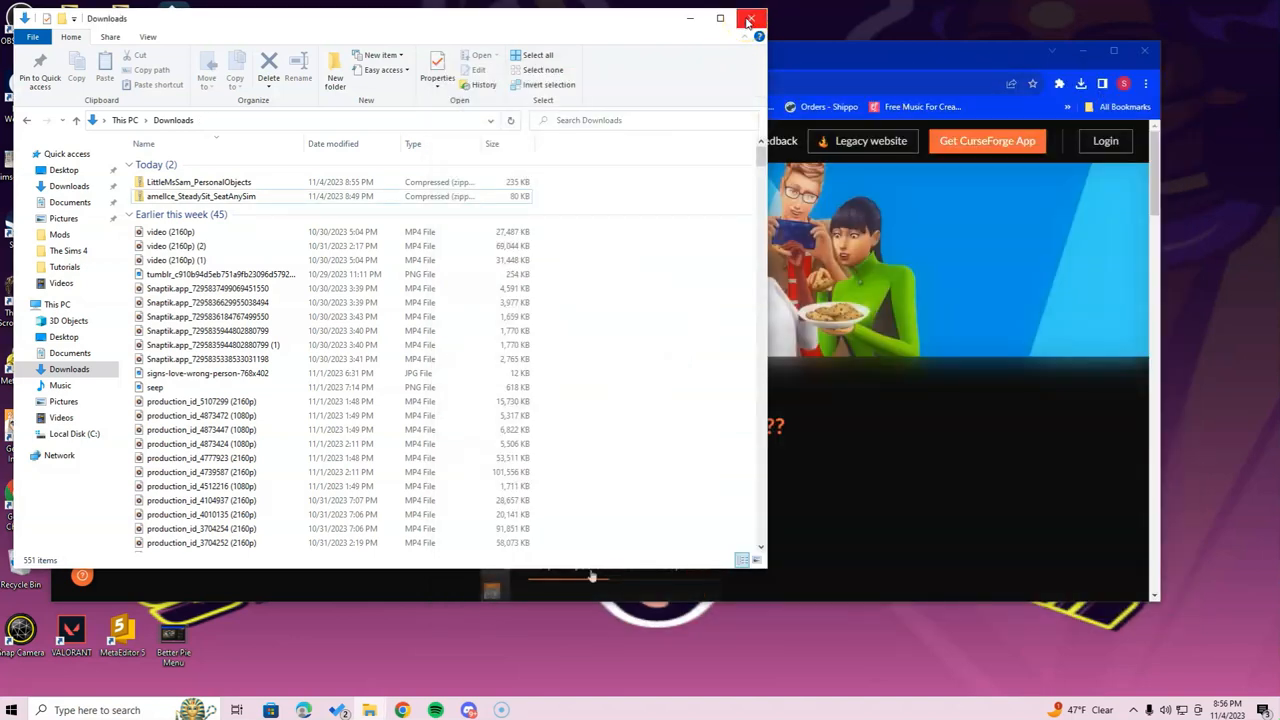
pyautogui.click(200, 196)
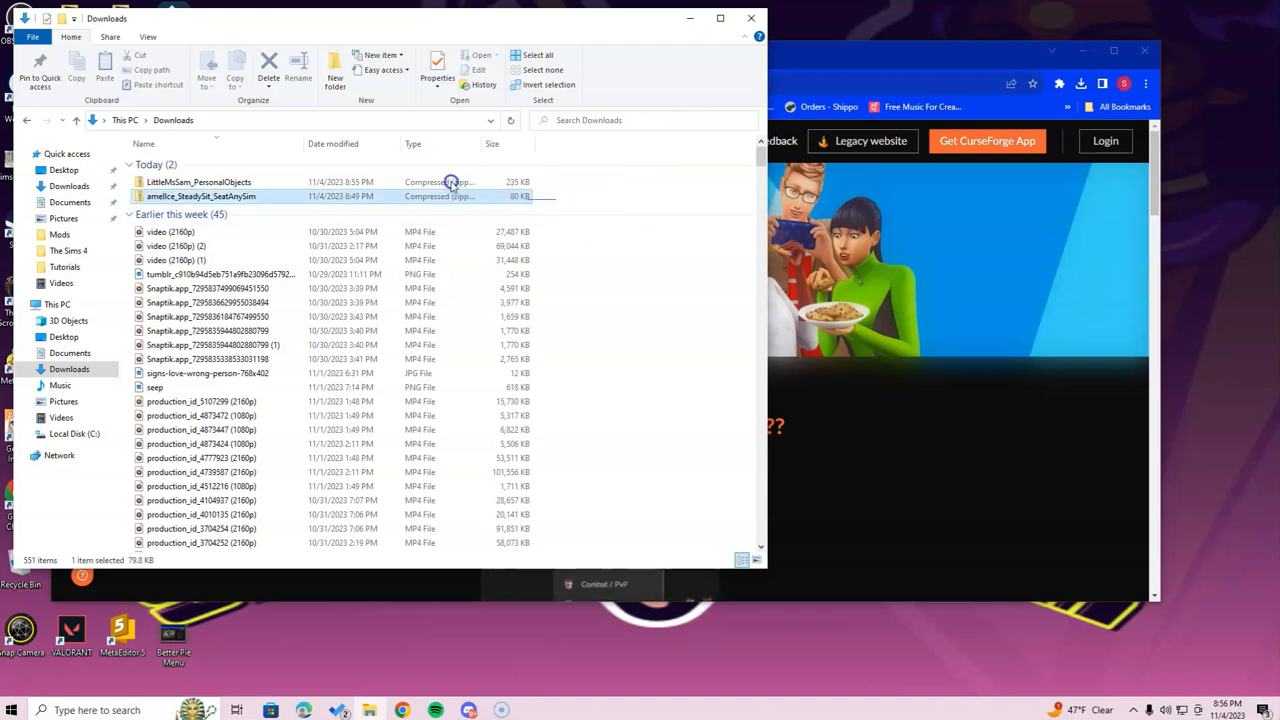
pyautogui.rightClick(200, 196)
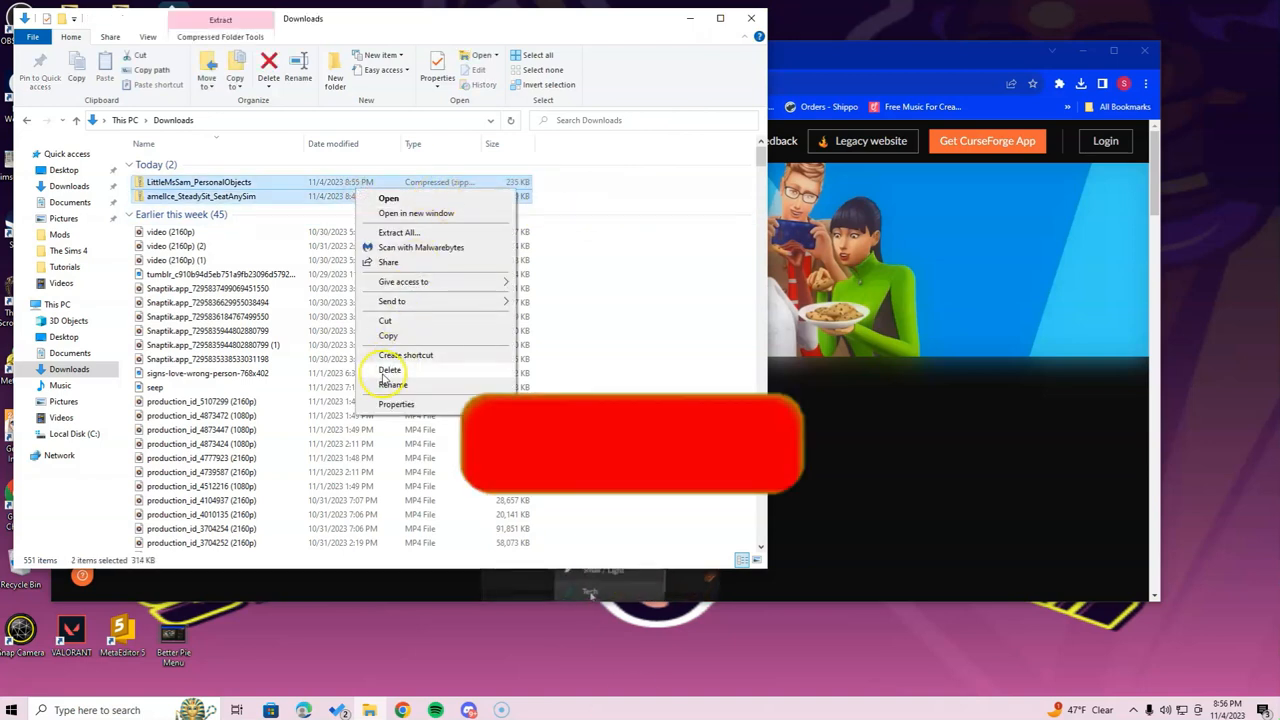
pyautogui.click(390, 370)
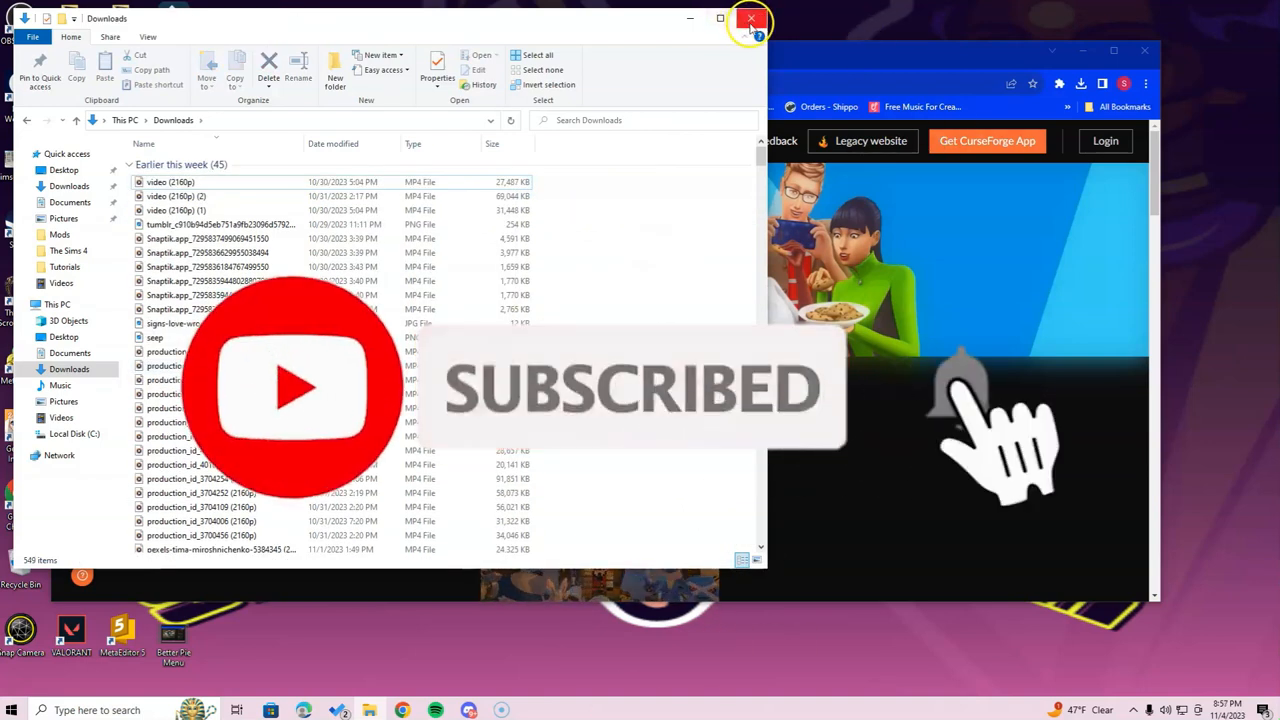
# - Close the Downloads window and return to the CurseForge Personal Objects page
pyautogui.click(751, 18)
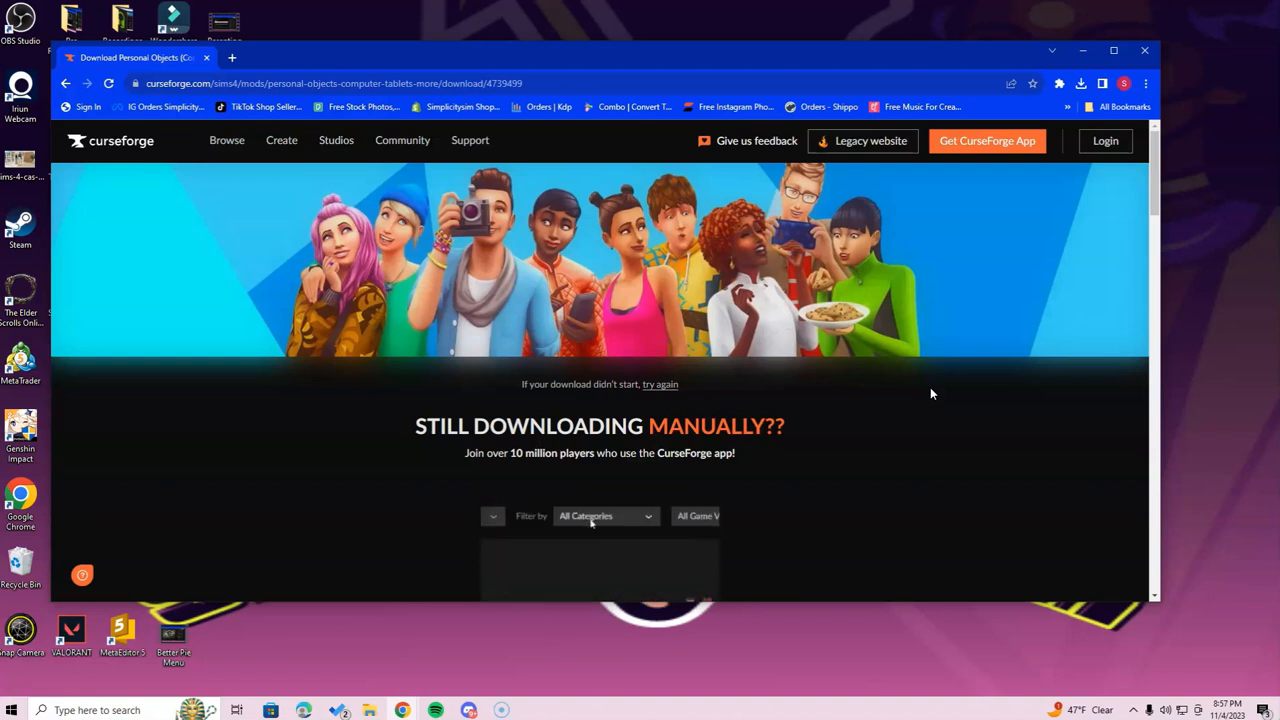
pyautogui.click(605, 516)
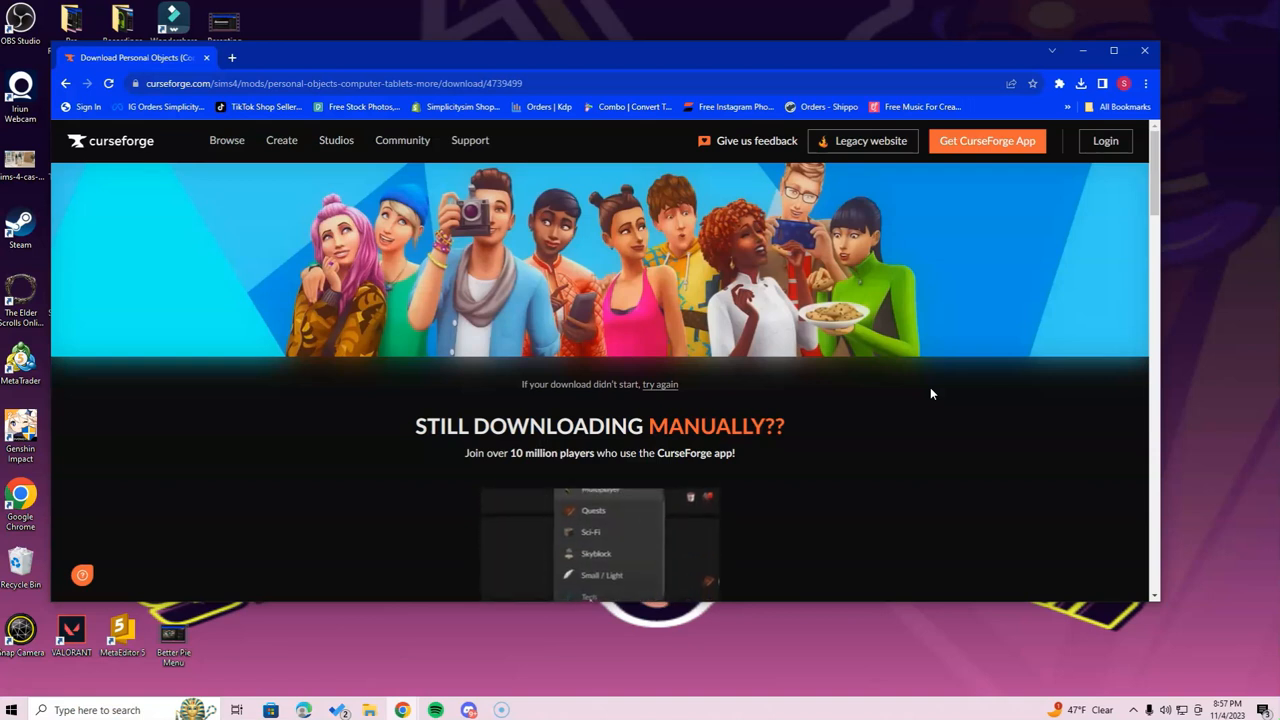